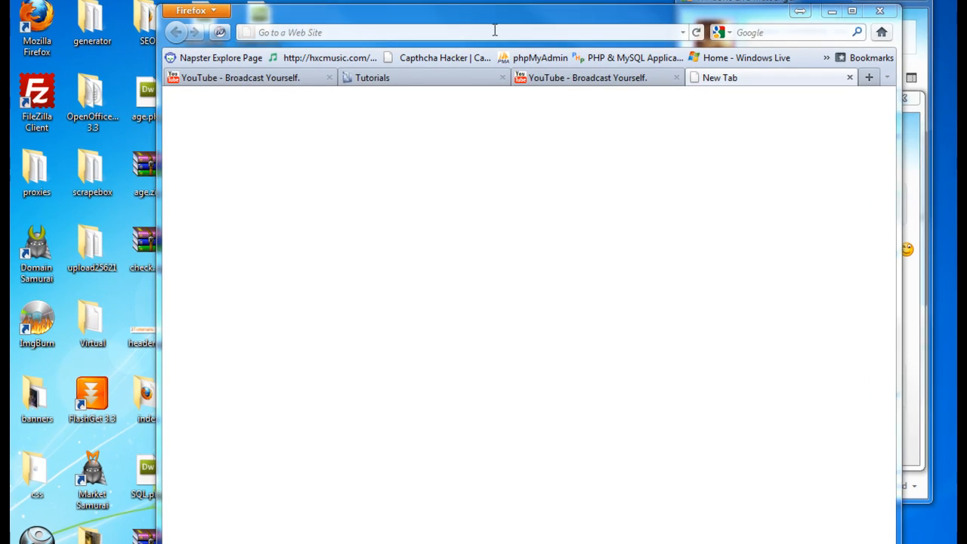
pyautogui.write('http://192.168.1.1/')
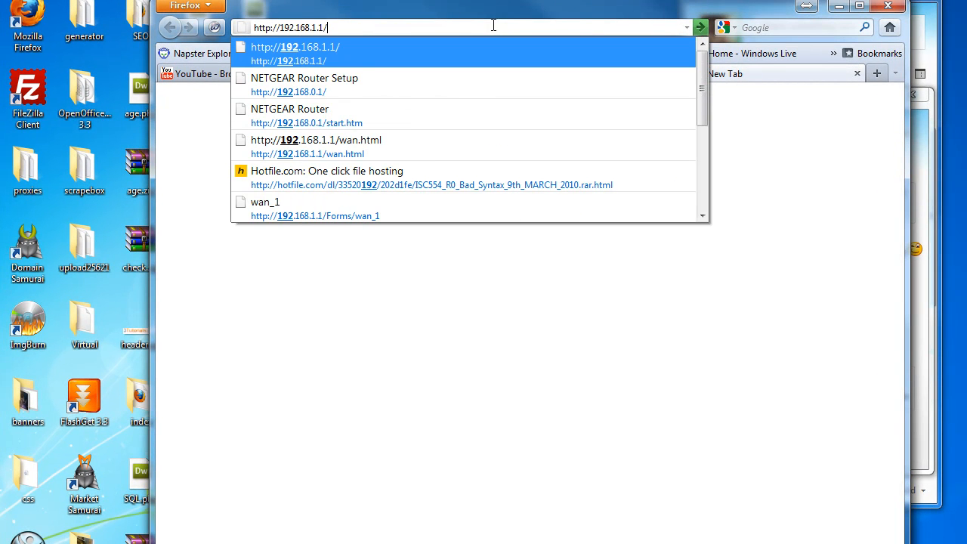
pyautogui.click(306, 123)
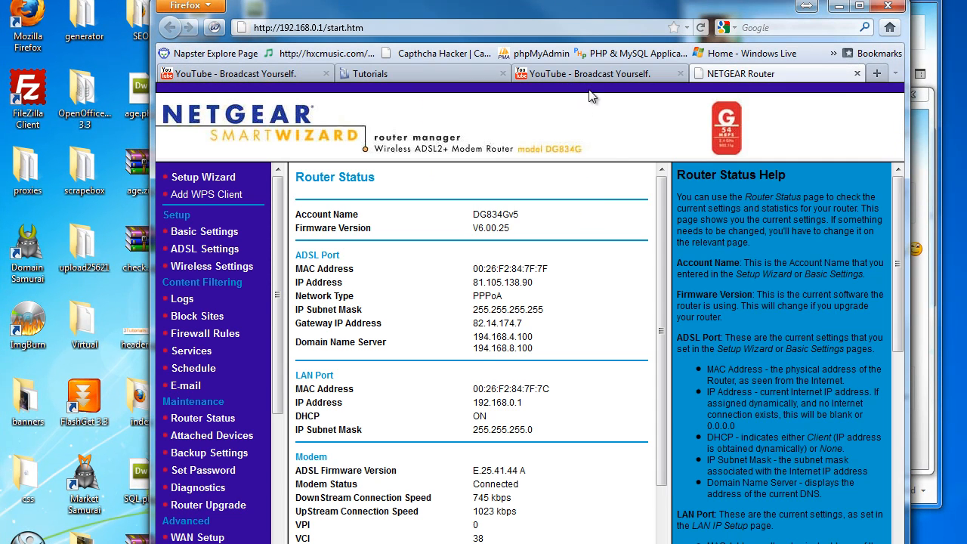
pyautogui.moveTo(346, 306)
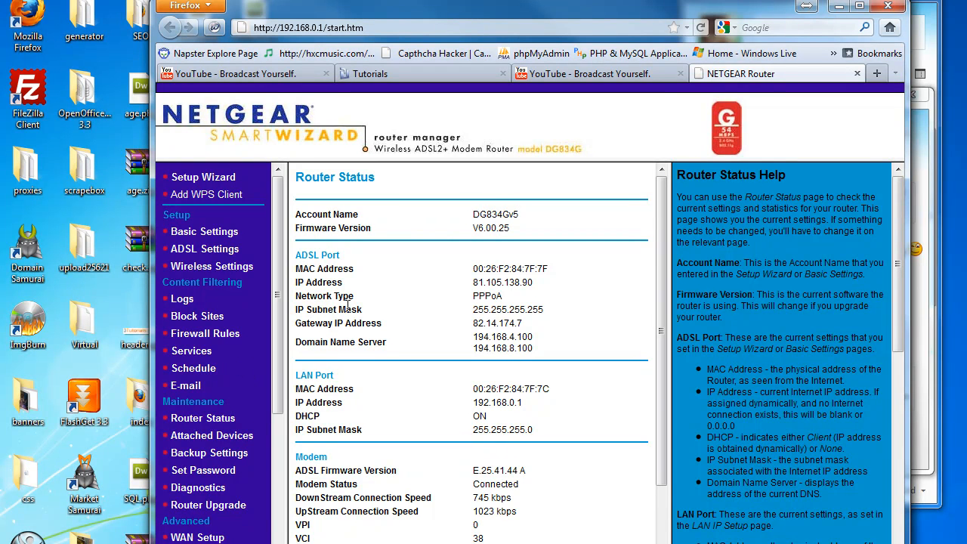
pyautogui.click(191, 351)
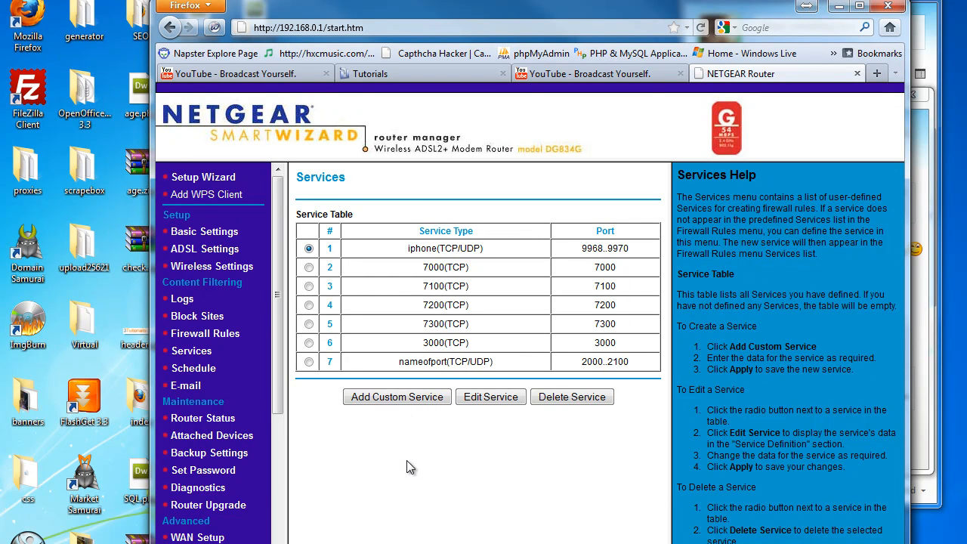
# Start a custom service named 'playgame' using the TCP/UDP protocol.
pyautogui.click(396, 396)
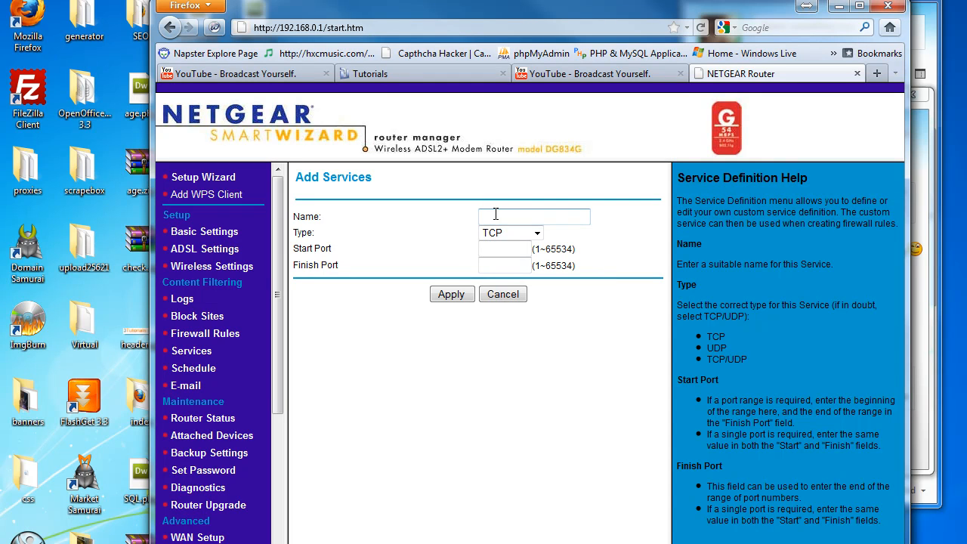
pyautogui.write('p')
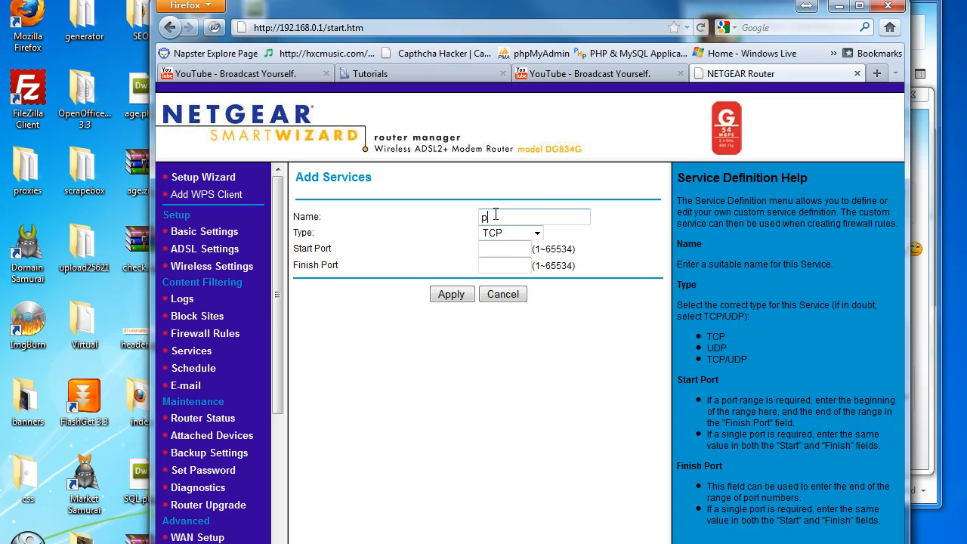
pyautogui.write('laygame')
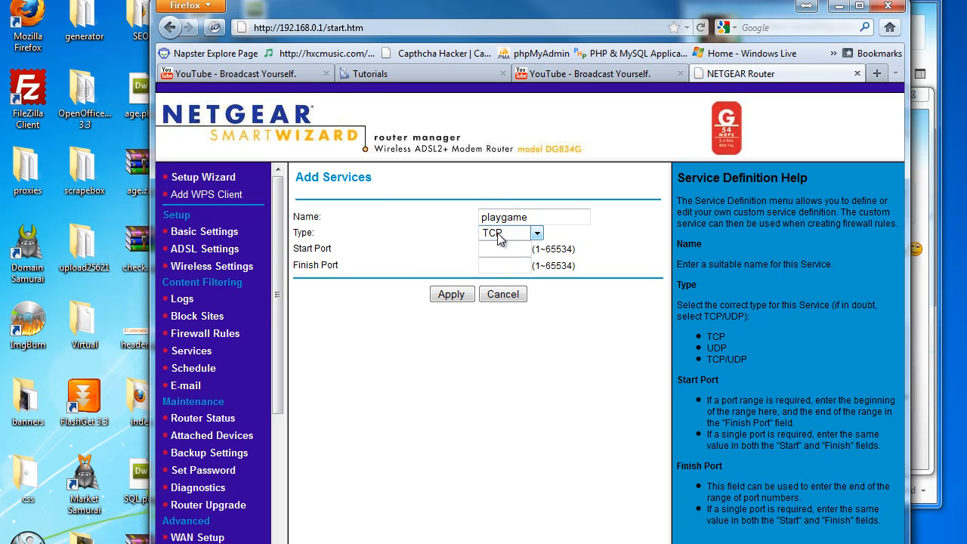
pyautogui.click(537, 232)
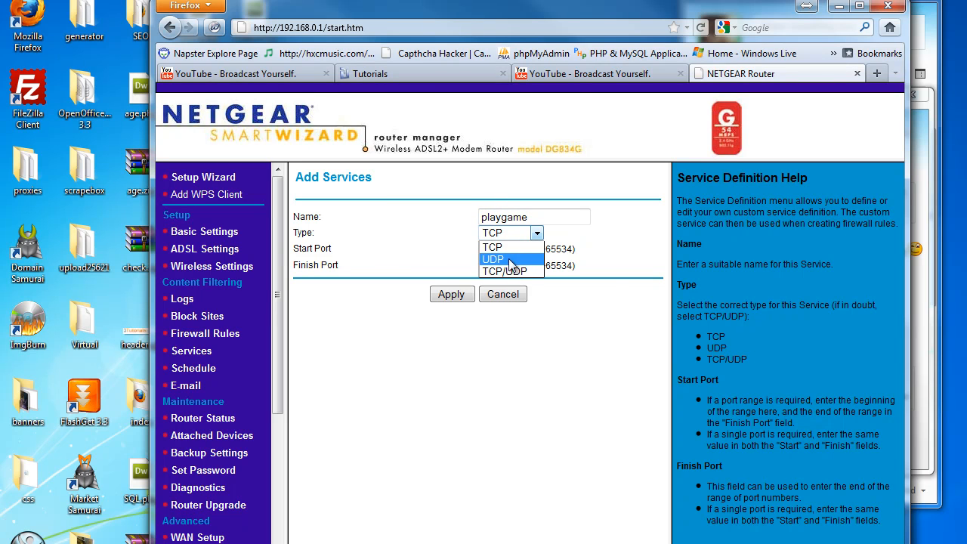
pyautogui.click(511, 271)
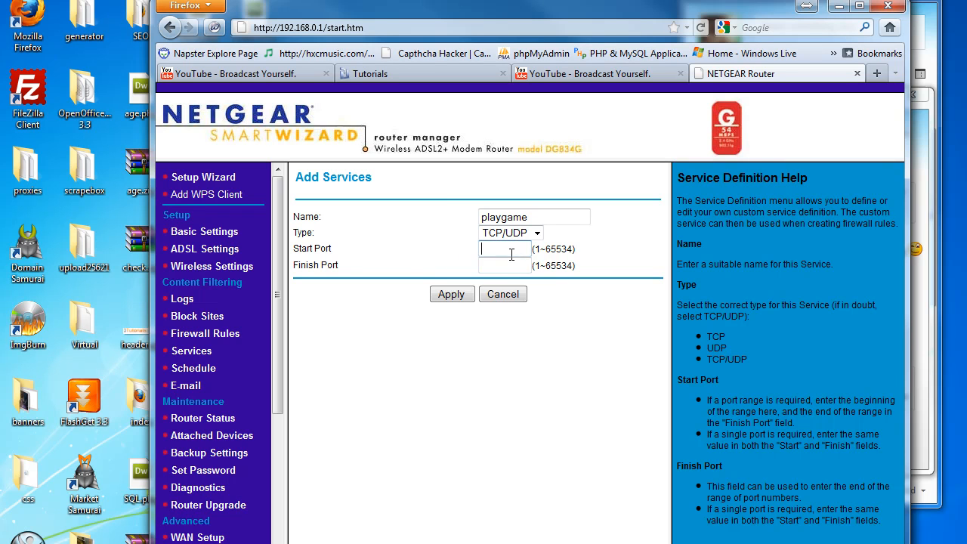
# Set its start and finish port to 2000 and apply the new service.
pyautogui.click(504, 249)
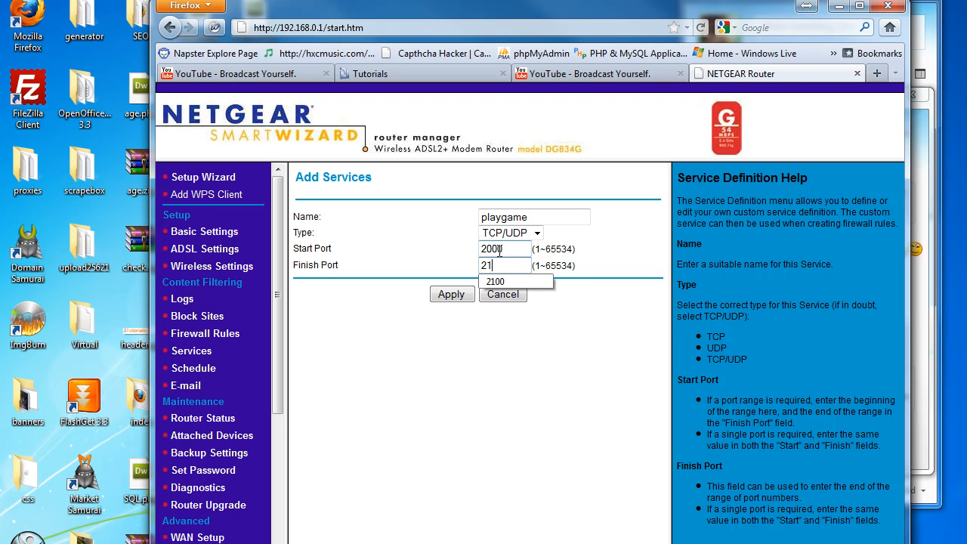
pyautogui.click(495, 281)
pyautogui.write('2000')
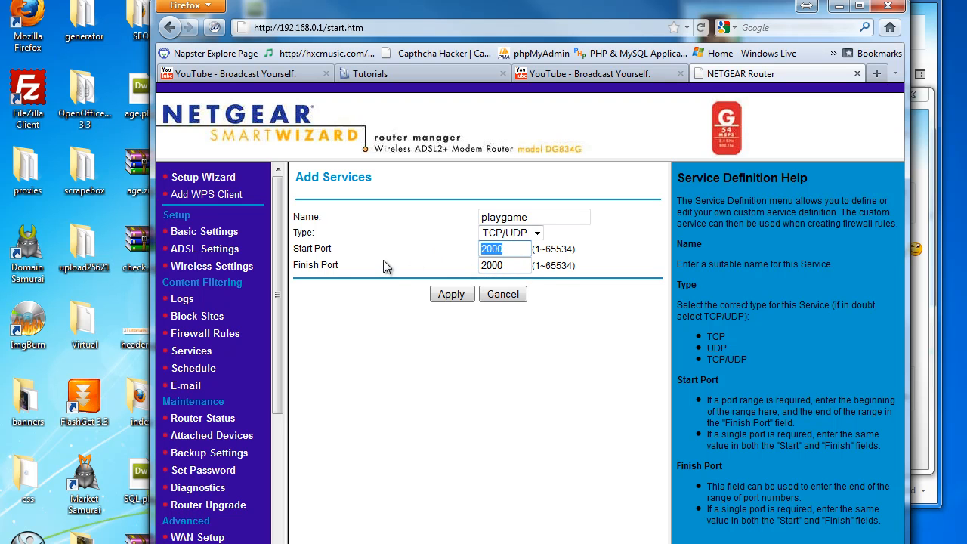
pyautogui.click(451, 294)
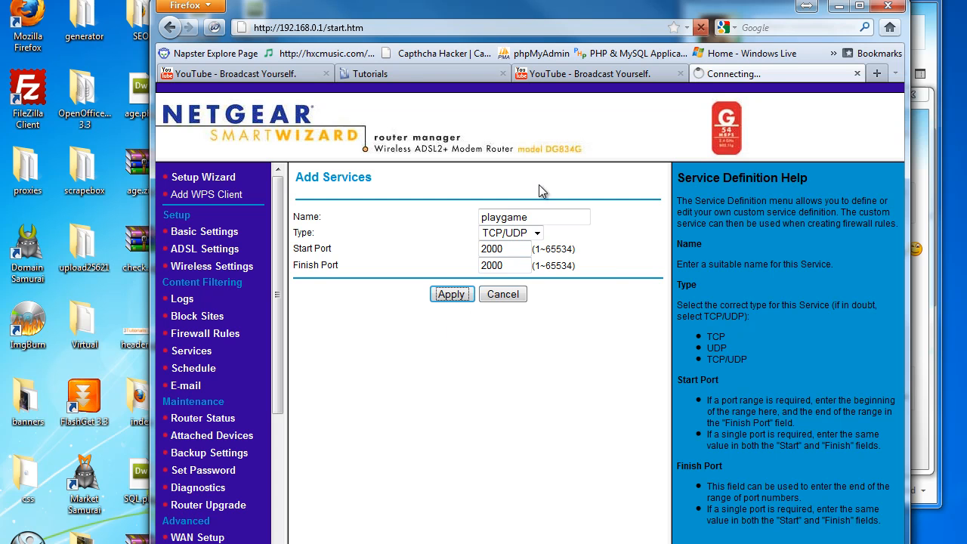
pyautogui.click(452, 294)
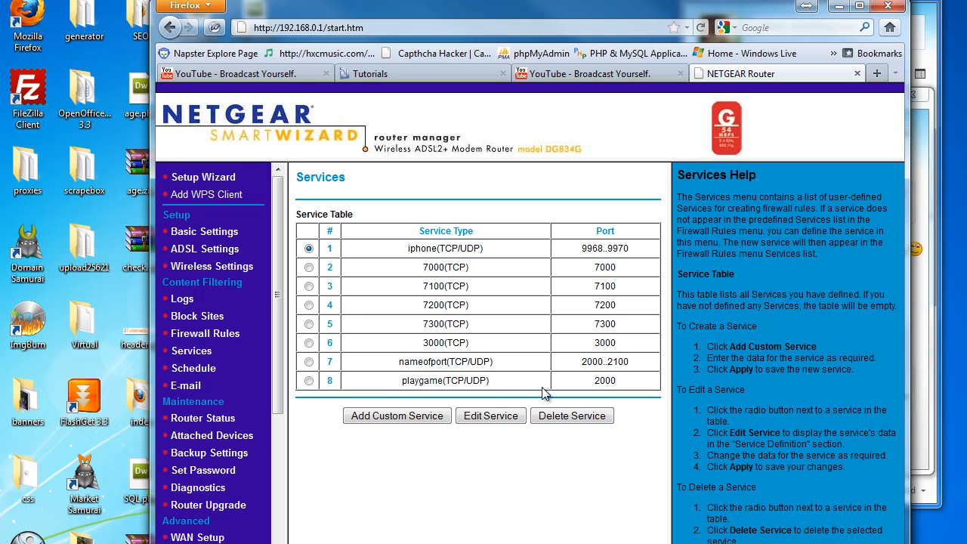
# Go to Firewall Rules and add a new Inbound Services rule.
pyautogui.doubleClick(605, 381)
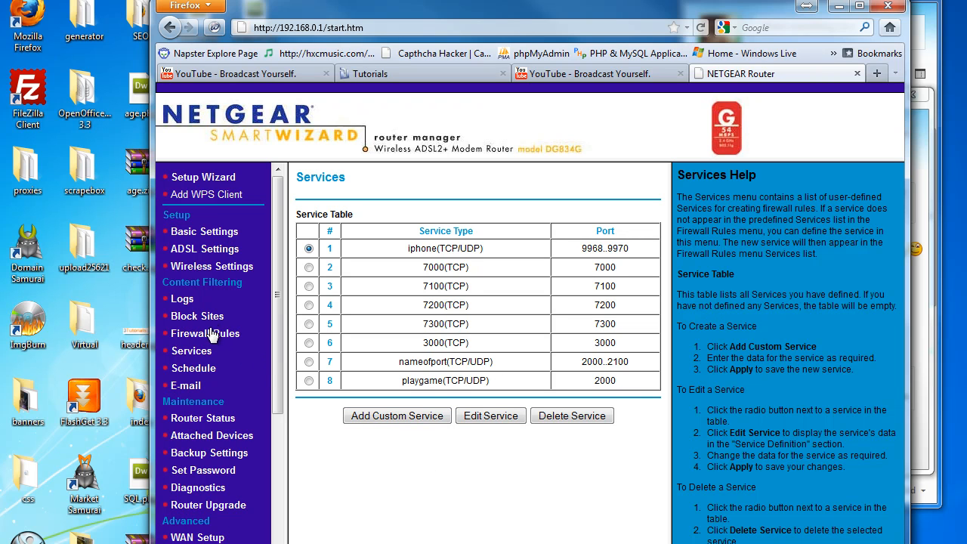
pyautogui.click(205, 334)
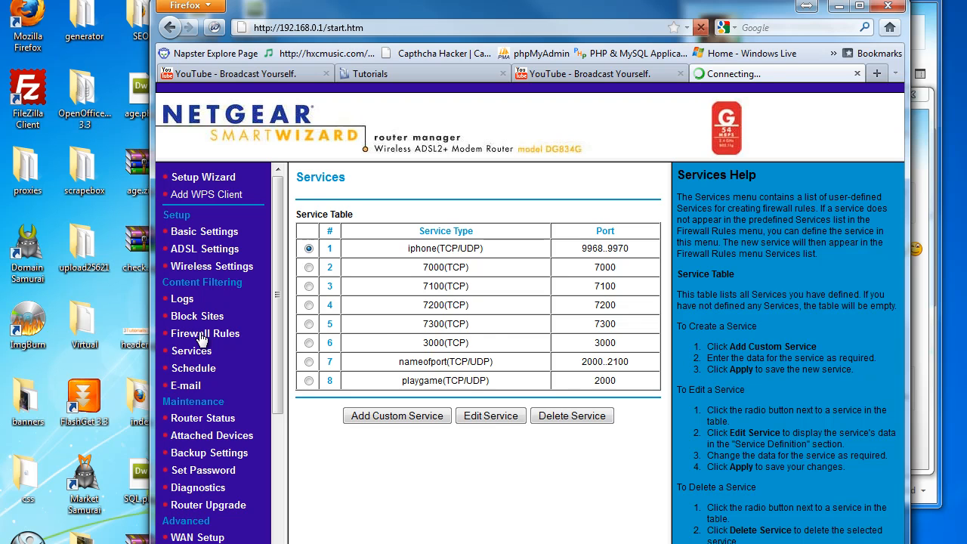
pyautogui.click(205, 333)
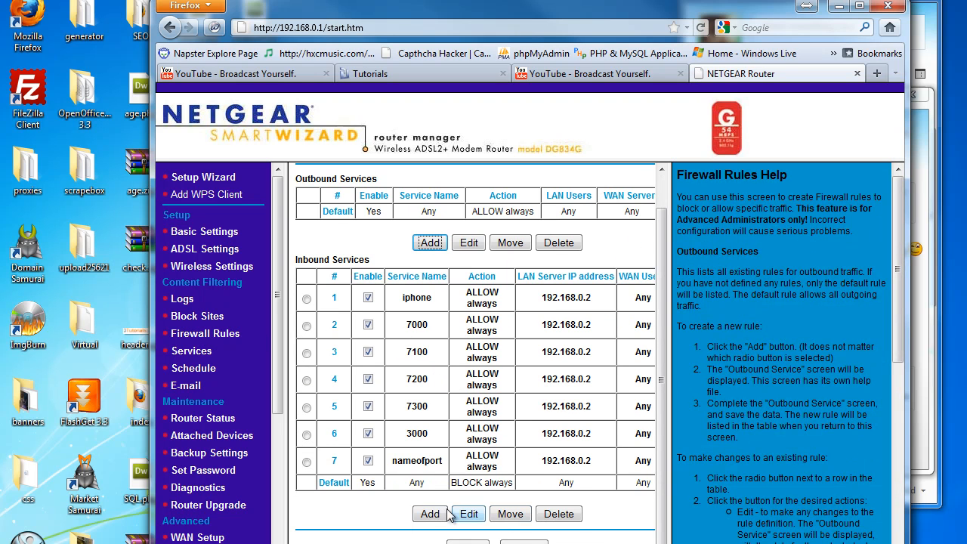
pyautogui.scroll(3)
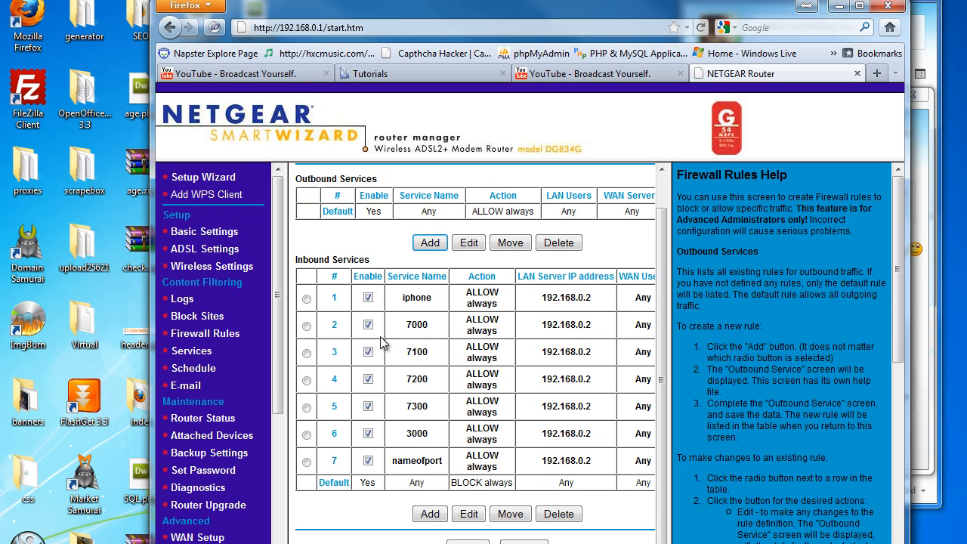
pyautogui.moveTo(469, 325)
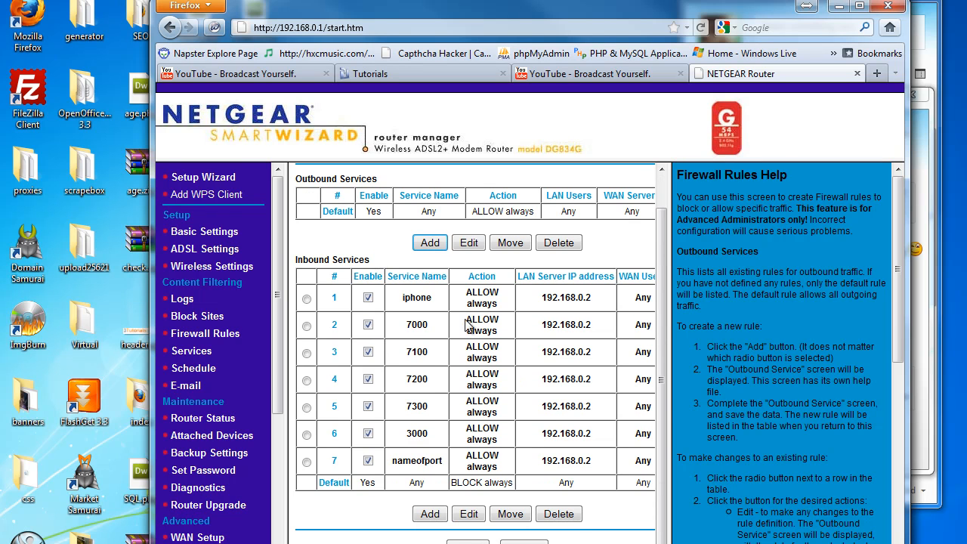
pyautogui.click(430, 513)
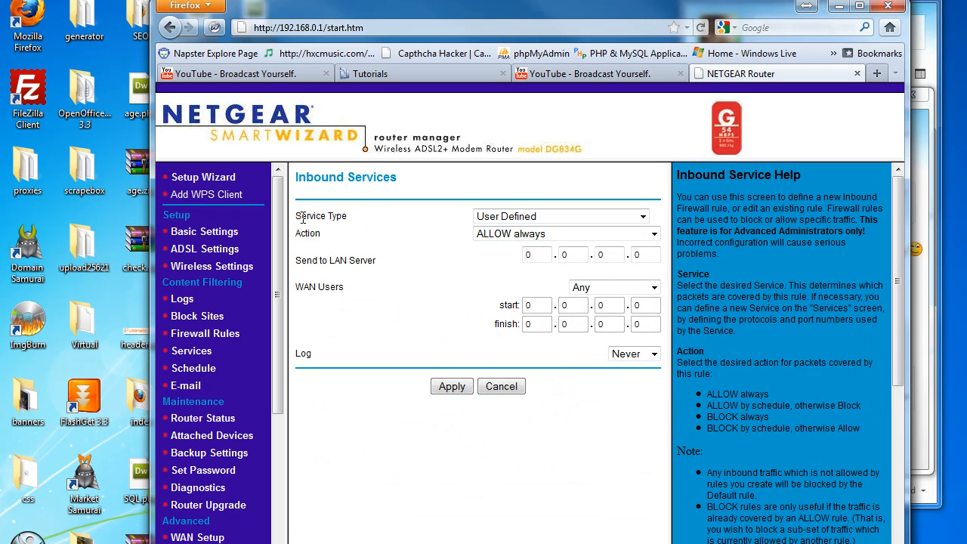
# Set the inbound rule's service to playgame with action ALLOW always.
pyautogui.click(642, 216)
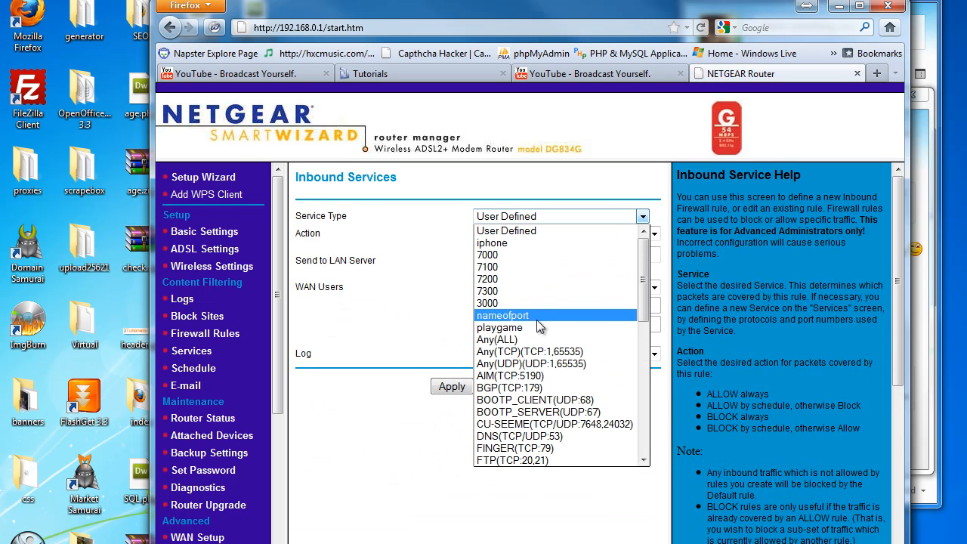
pyautogui.click(499, 327)
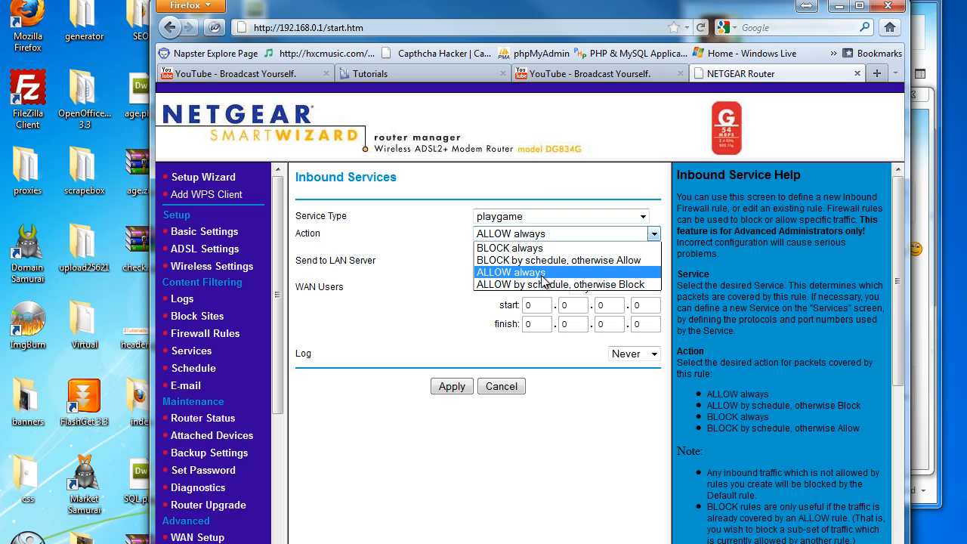
pyautogui.click(511, 273)
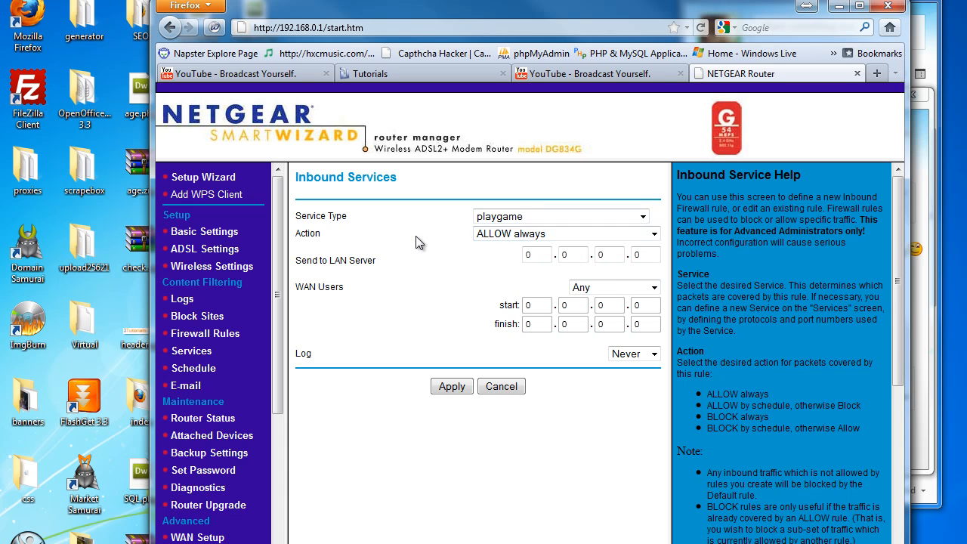
pyautogui.doubleClick(335, 260)
pyautogui.write('cmd')
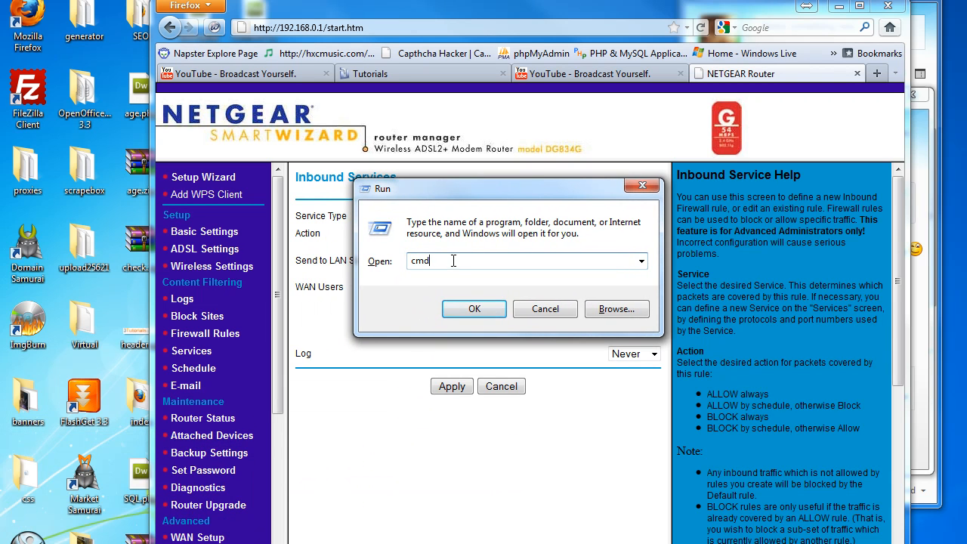
# Run ipconfig in Command Prompt to find IPv4 192.168.0.2, then close it.
pyautogui.click(474, 309)
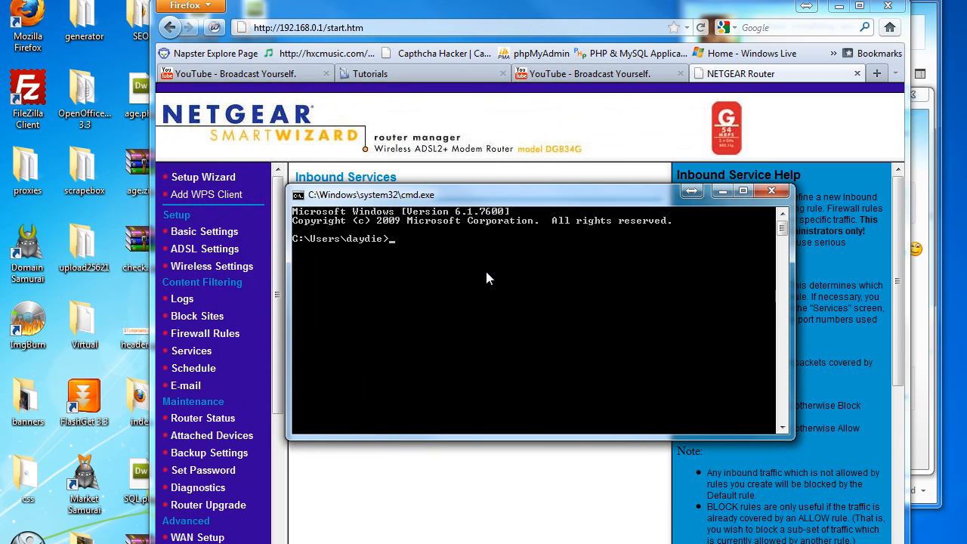
pyautogui.write('ipconfig')
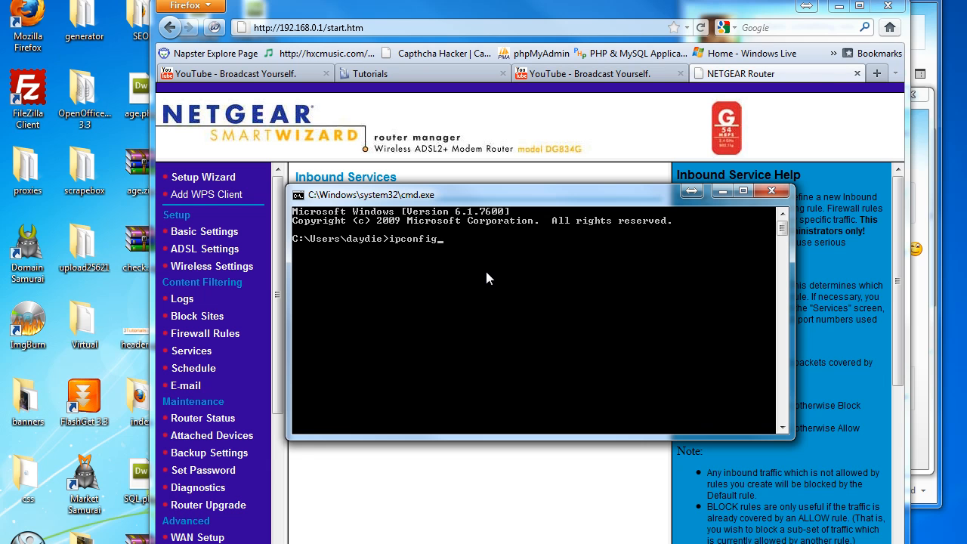
pyautogui.press('Return')
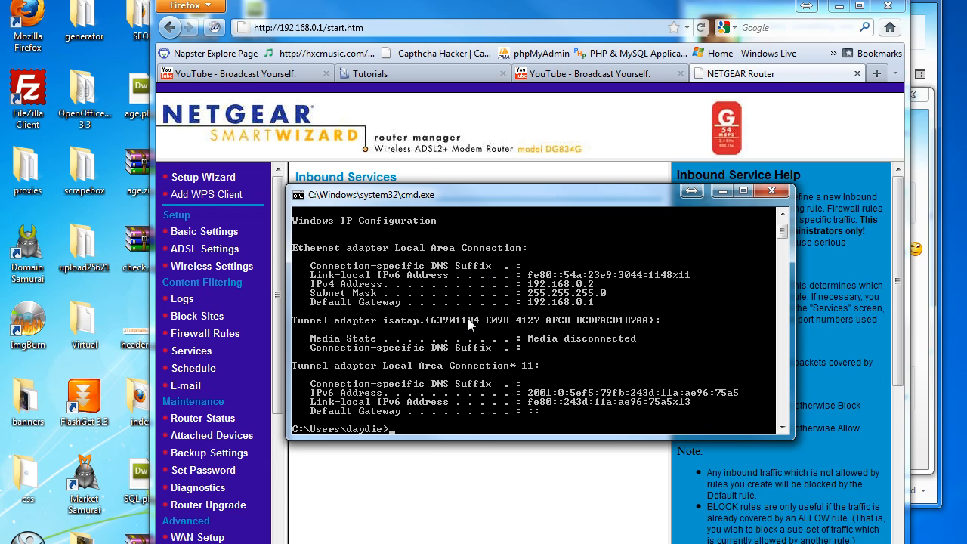
pyautogui.moveTo(328, 295)
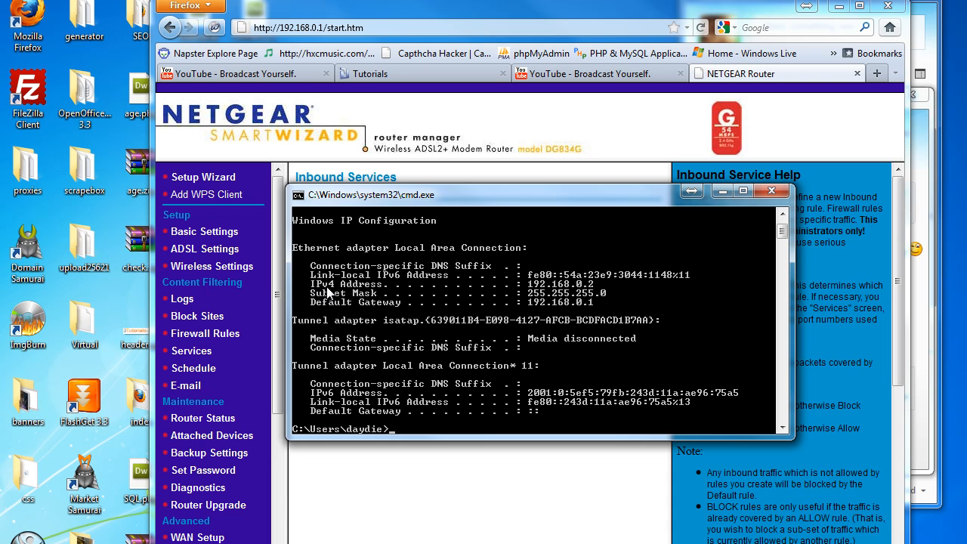
pyautogui.moveTo(418, 292)
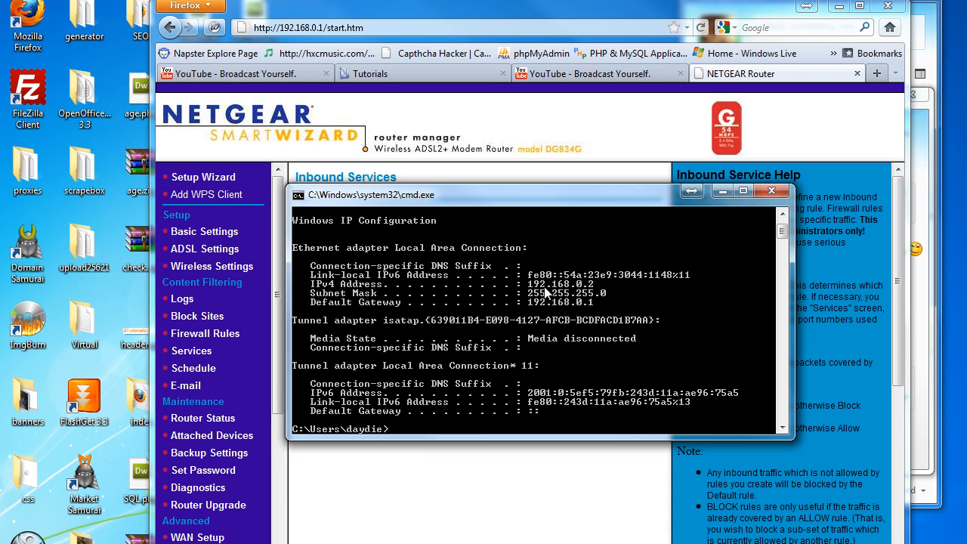
pyautogui.moveTo(592, 291)
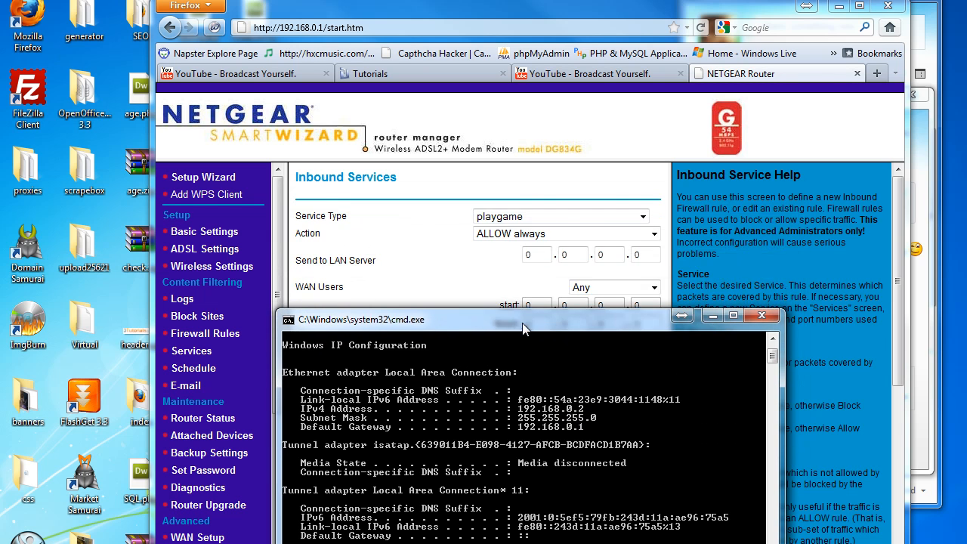
pyautogui.moveTo(522, 319); pyautogui.dragTo(522, 212)
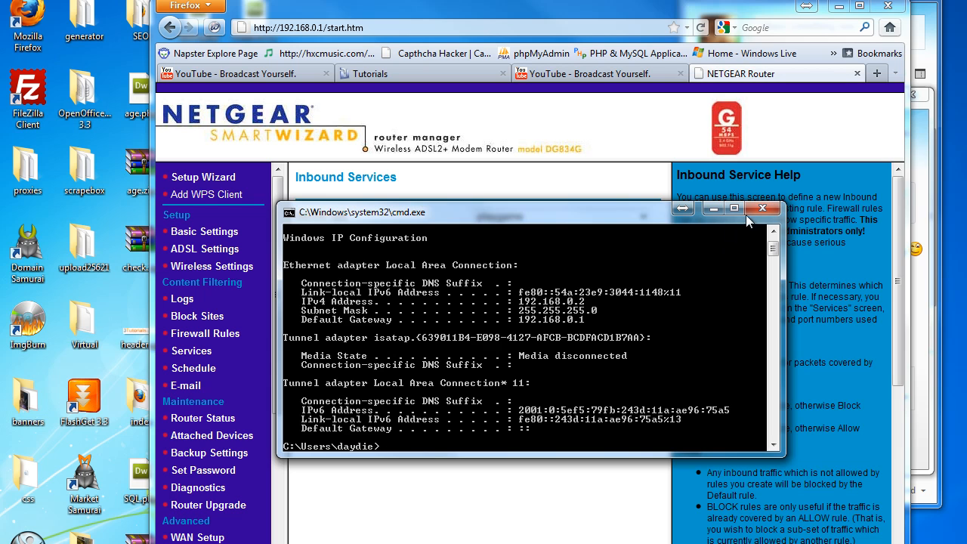
pyautogui.click(764, 208)
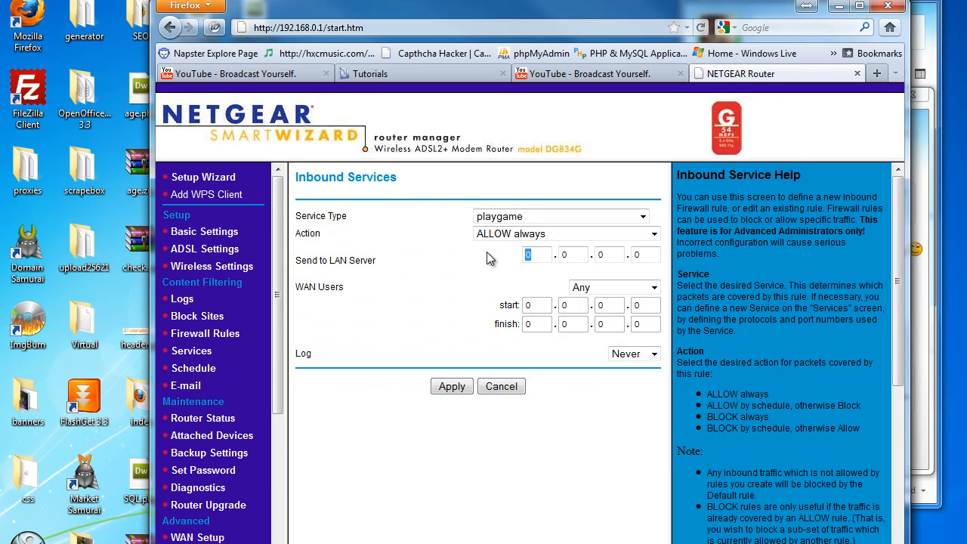
# Enter 192.168.0.2 as the Send to LAN Server and apply the rule.
pyautogui.write('192.168.0.2')
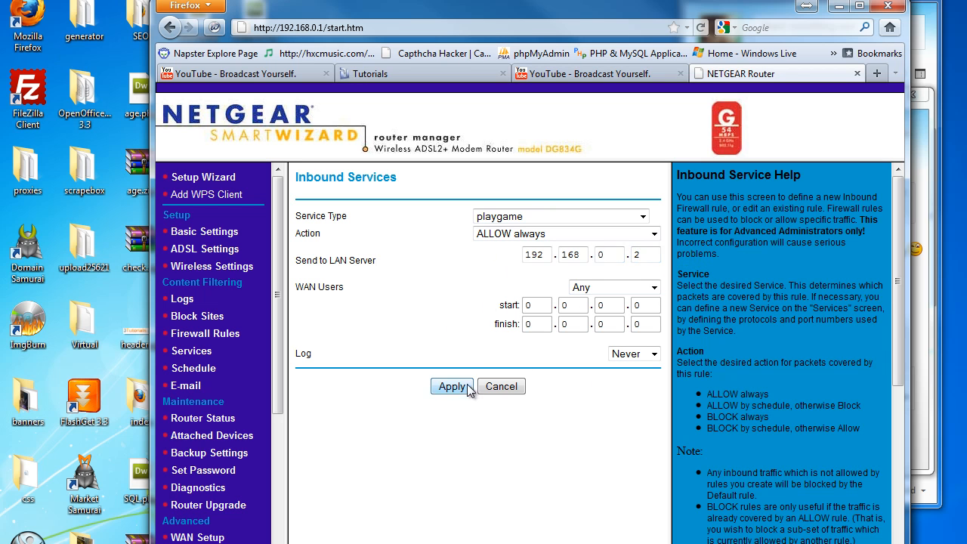
pyautogui.click(452, 386)
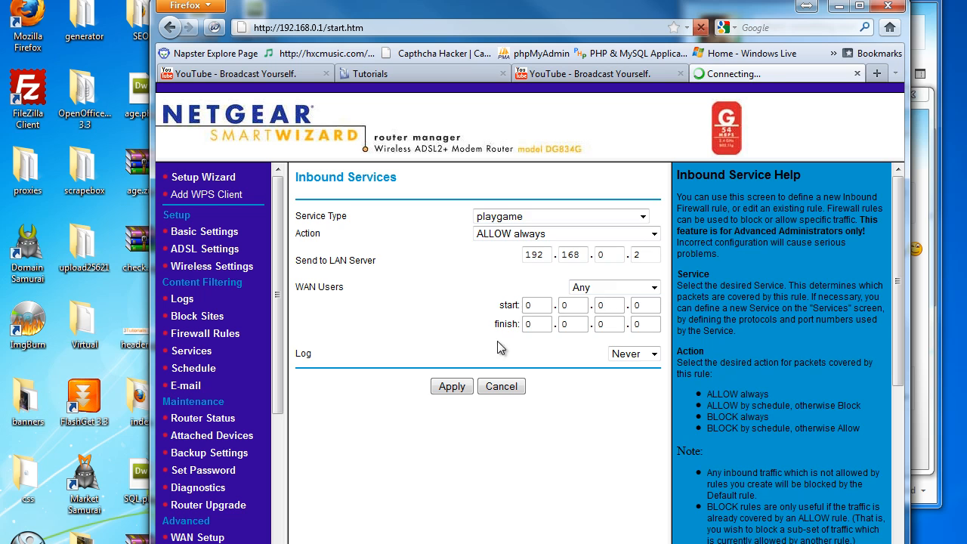
pyautogui.click(452, 386)
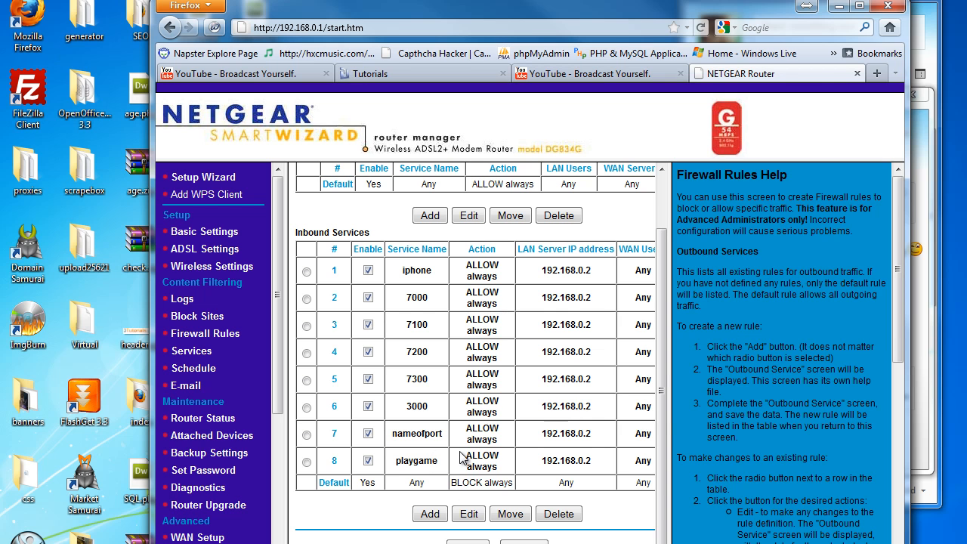
pyautogui.moveTo(547, 461)
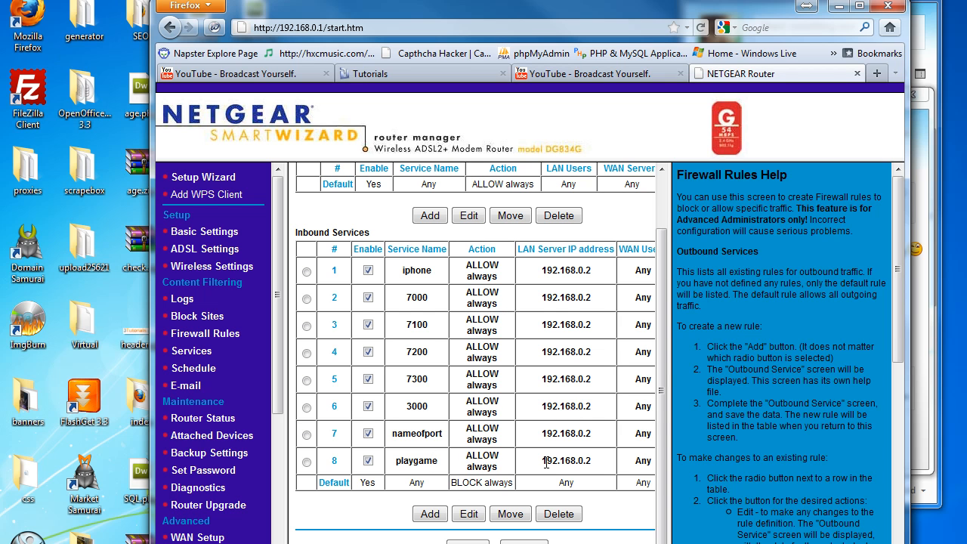